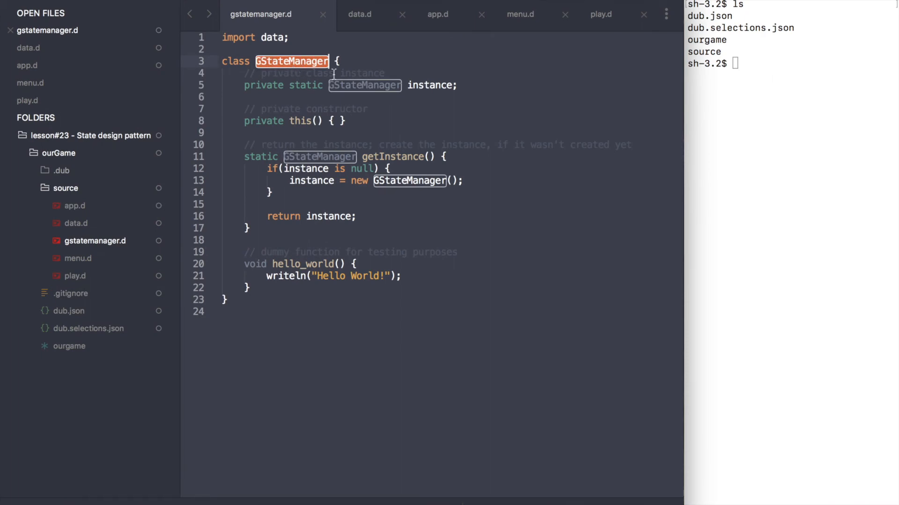
Declare 'interface IState { void run(); }' at the end of data.d
click(359, 14)
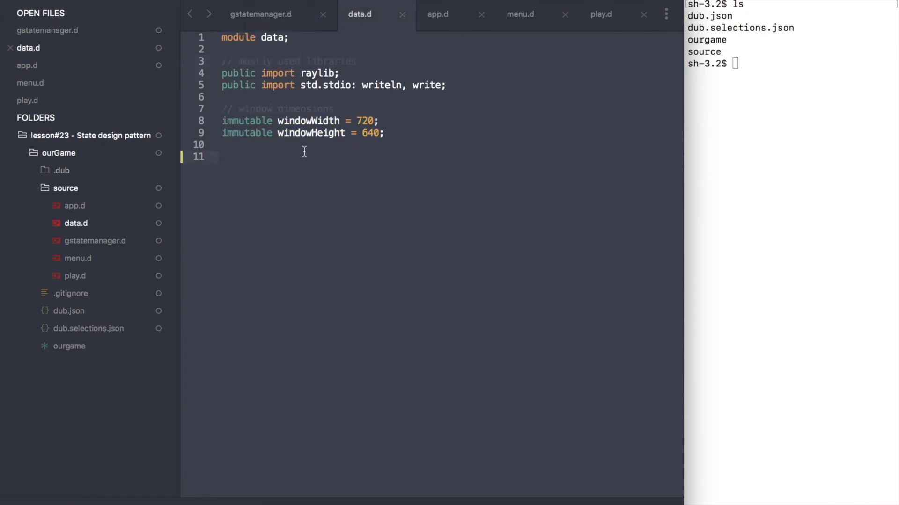
text(interface)
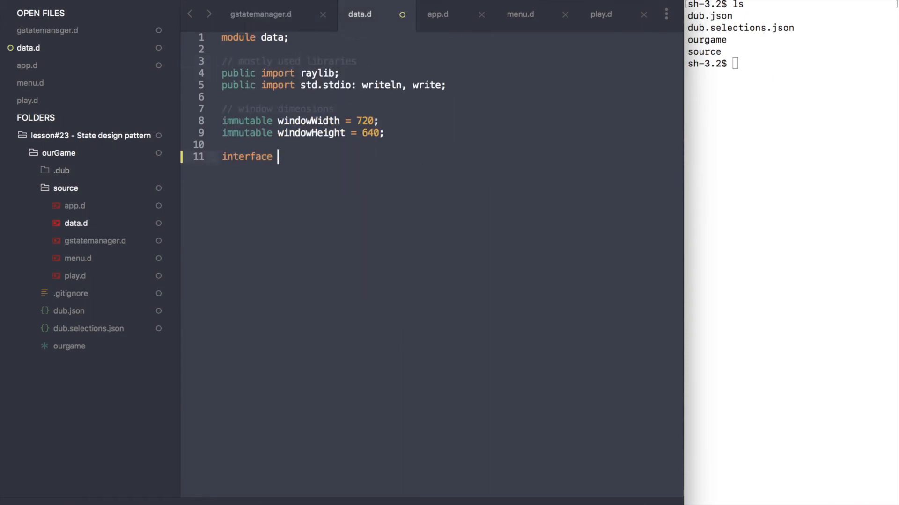
text(IState {)
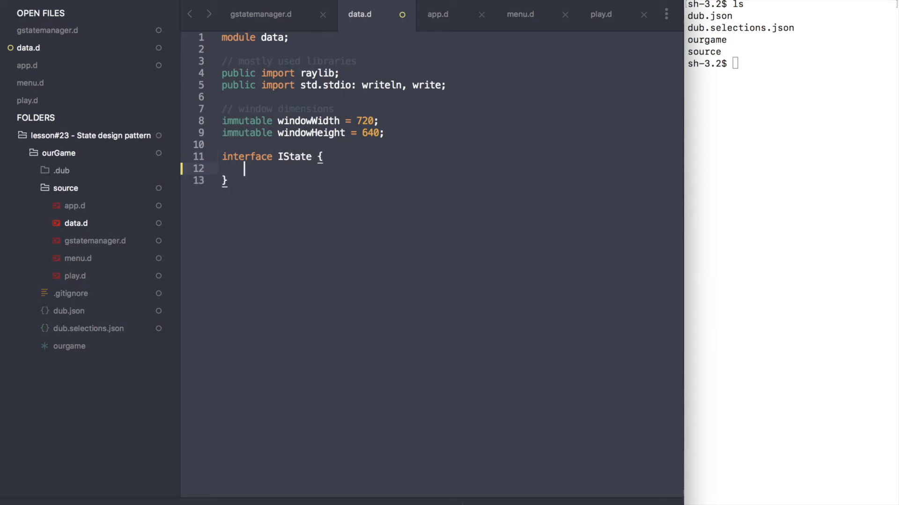
text(void run();)
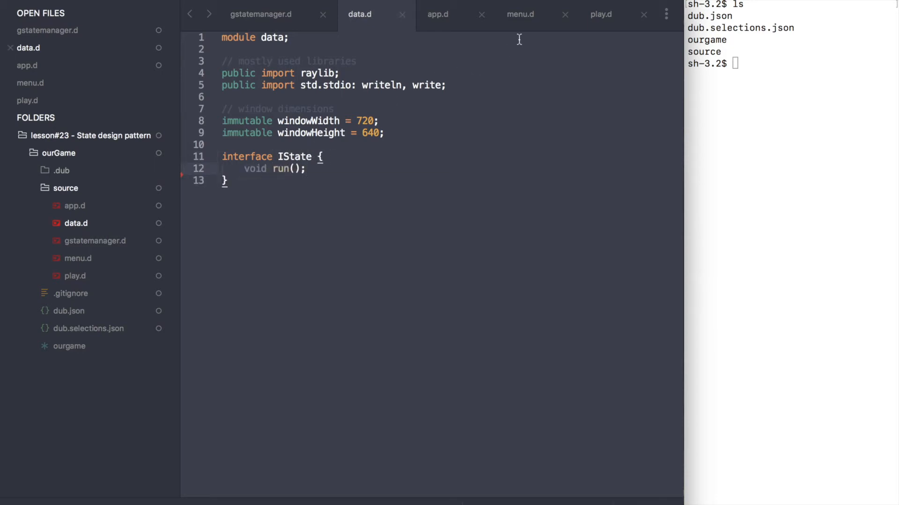
click(519, 14)
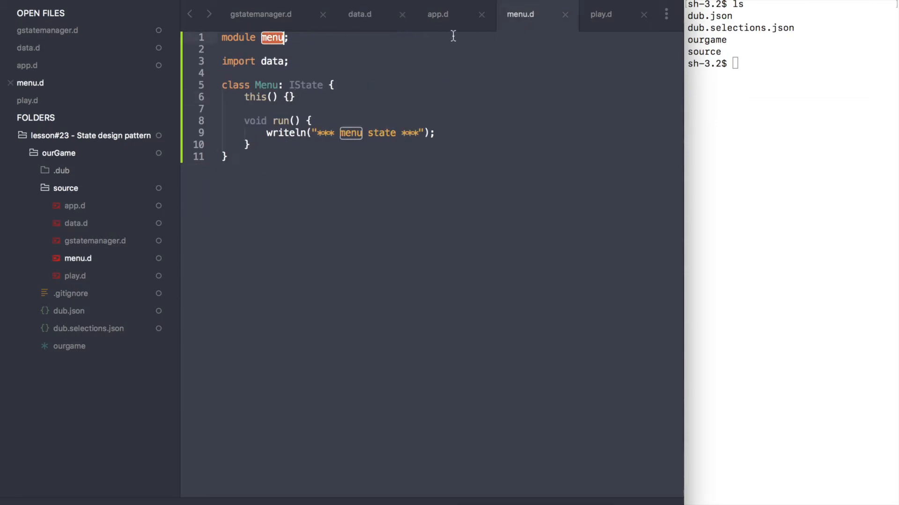
click(601, 14)
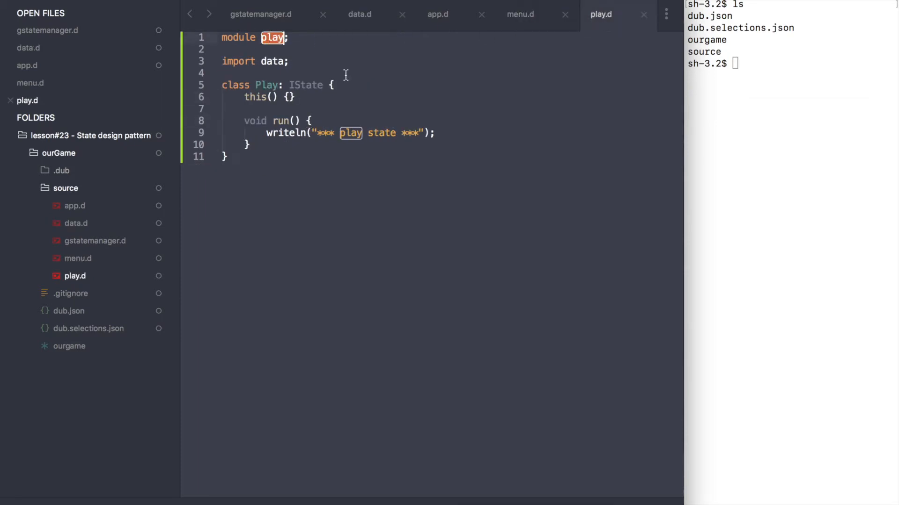
click(520, 14)
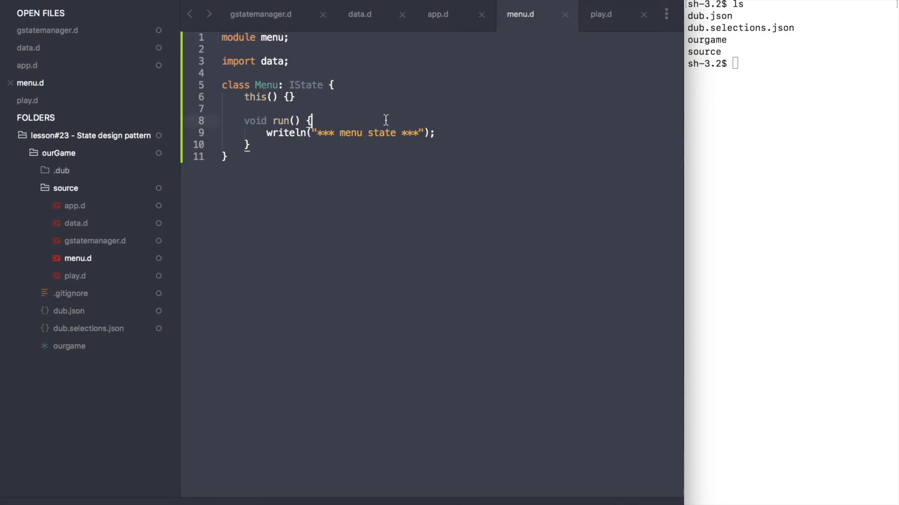
double_click(248, 85)
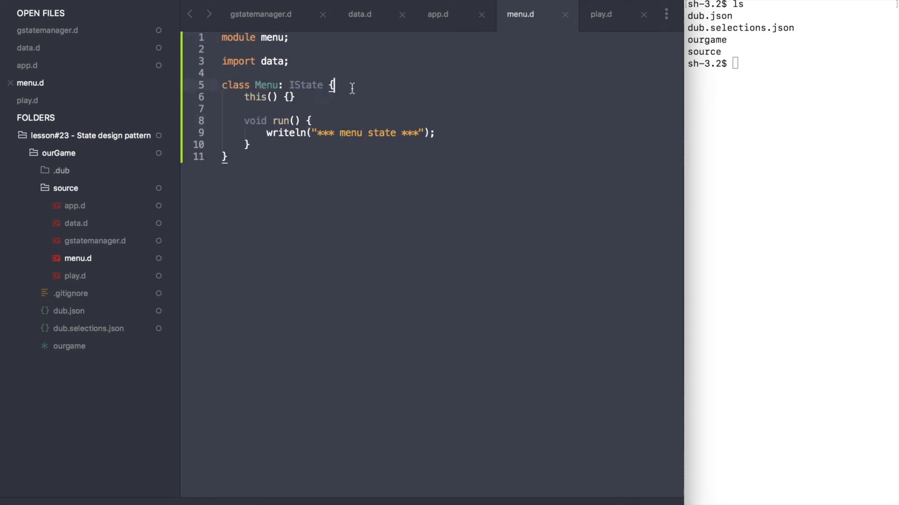
mouse_move(241, 123)
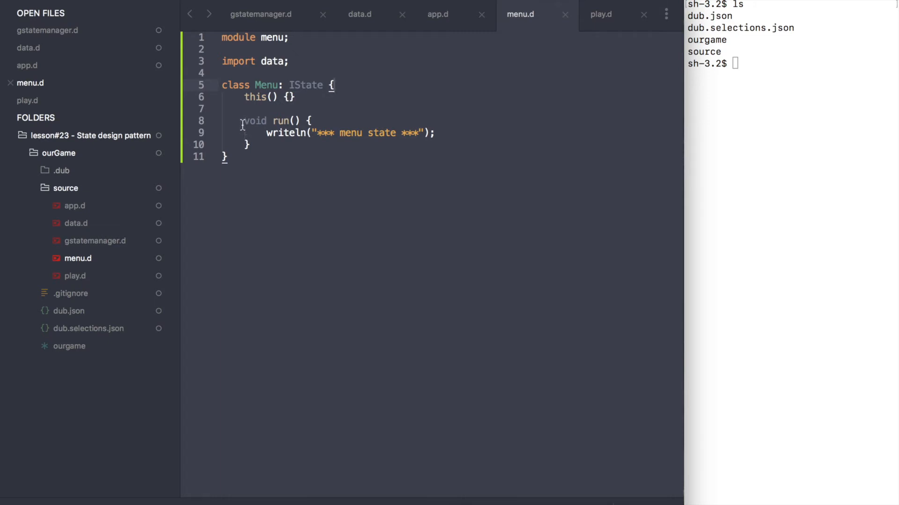
drag(240, 121, 251, 144)
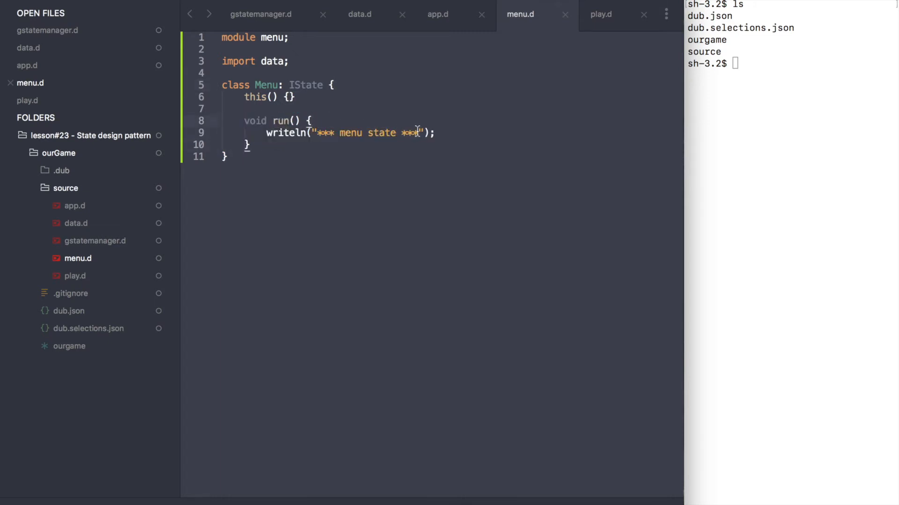
double_click(370, 133)
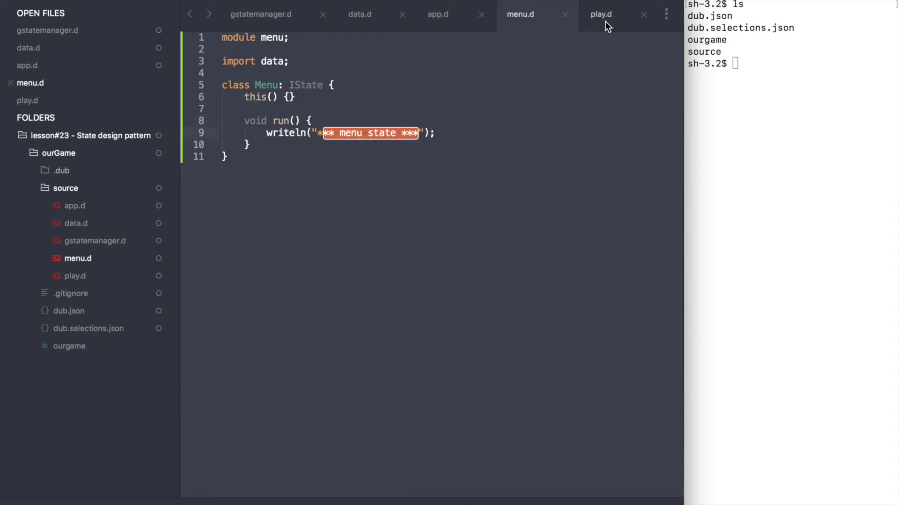
click(602, 14)
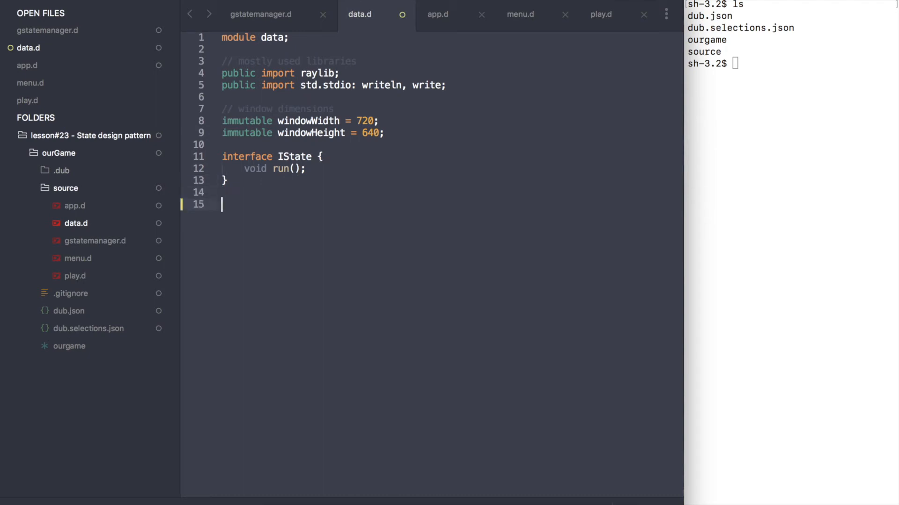
Write class Context with an IState state field, empty constructor and setState(IState) method
text(class Cont)
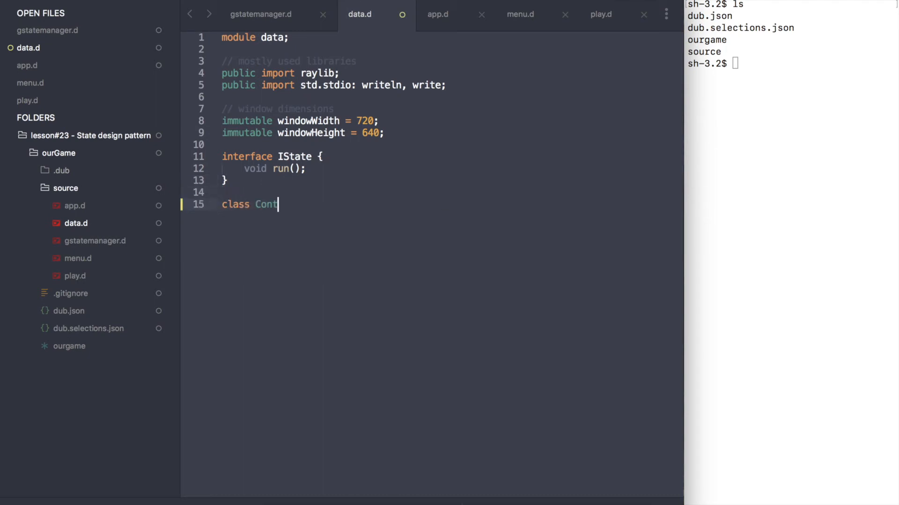
text(ext {)
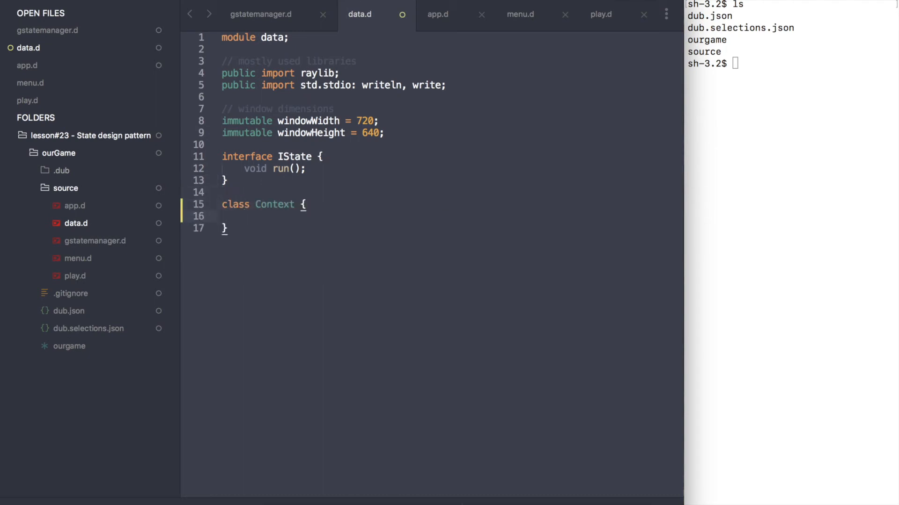
text(IState state)
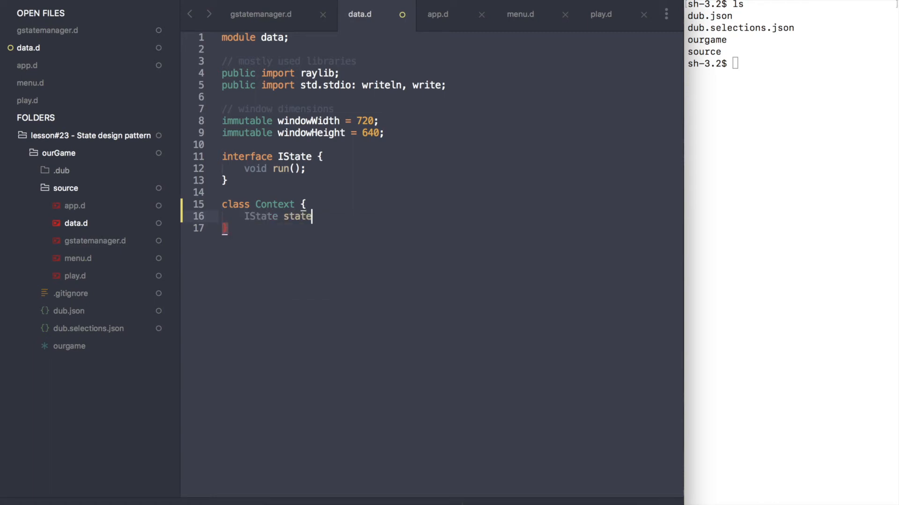
text(;)
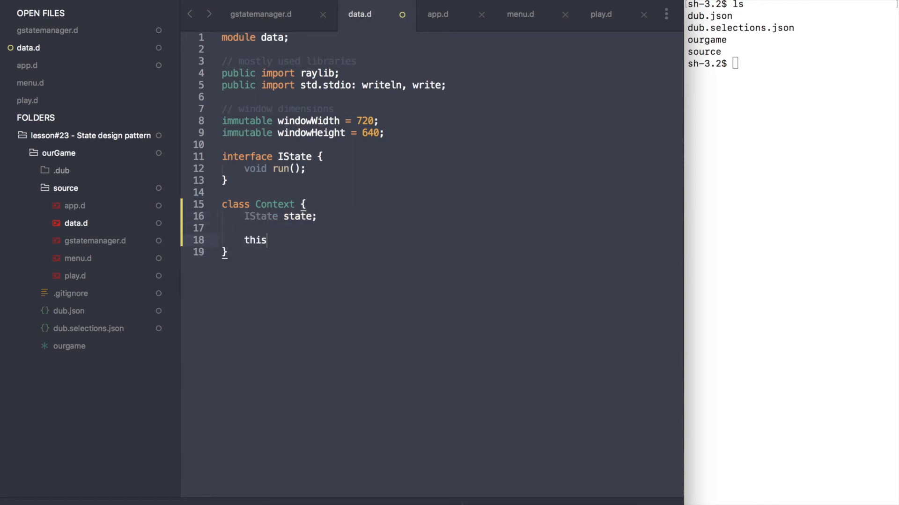
text(() {})
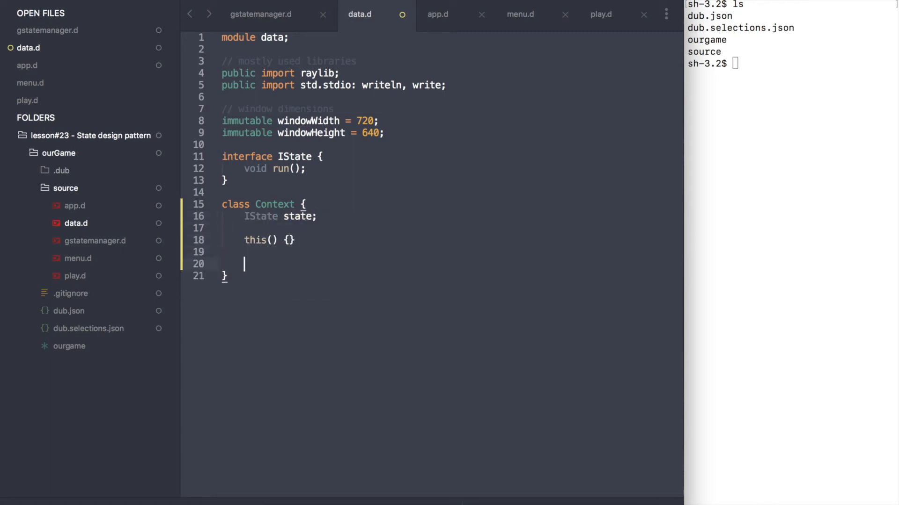
text(void setState(IState state) {)
text(state.run();)
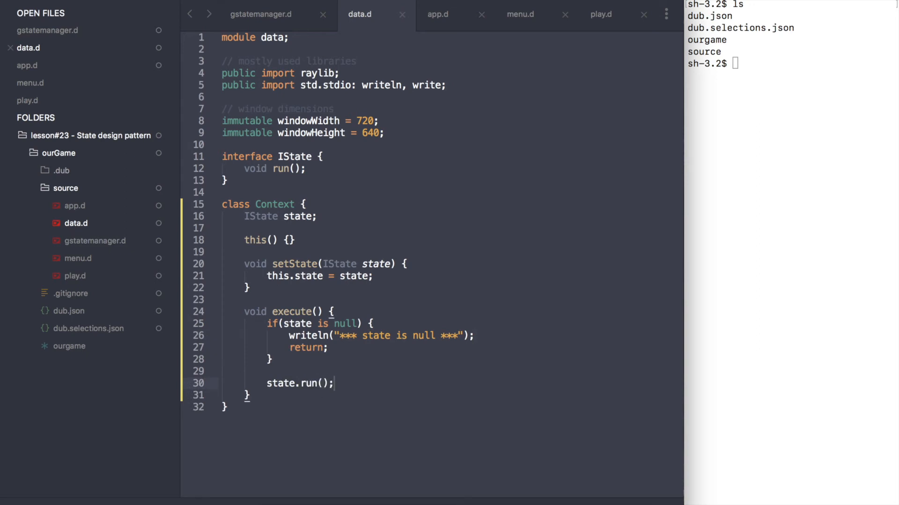
mouse_move(448, 33)
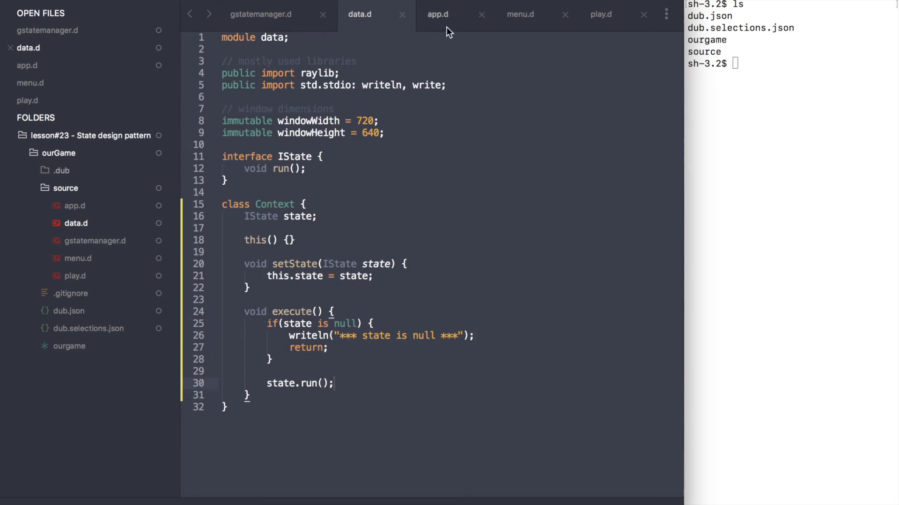
In app.d's main, create a Context and call setState(menu), setState(play) with c.execute() after each
click(437, 14)
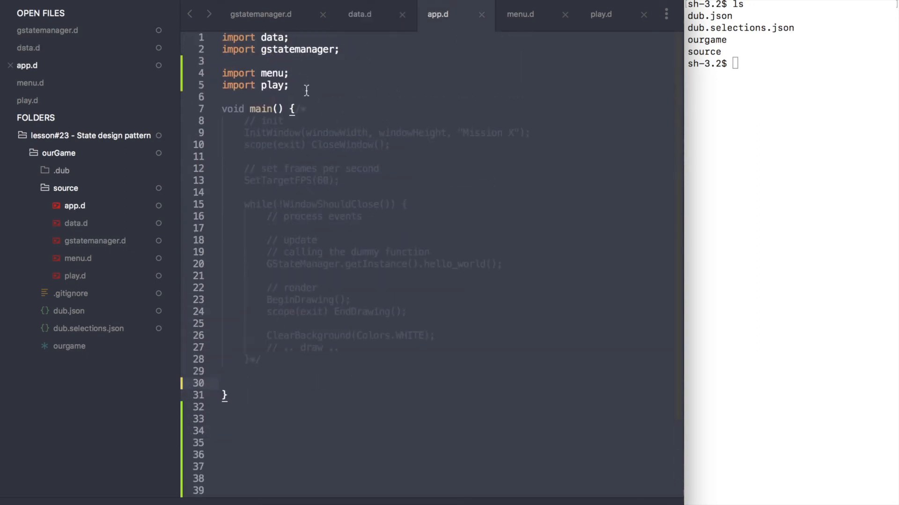
scroll(down, 3)
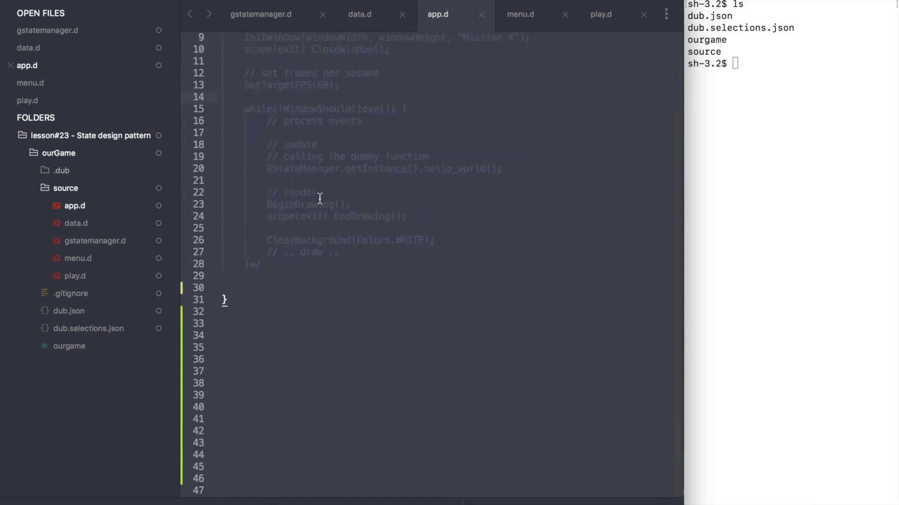
text(Context c = new Context();)
click(456, 359)
text(c.se)
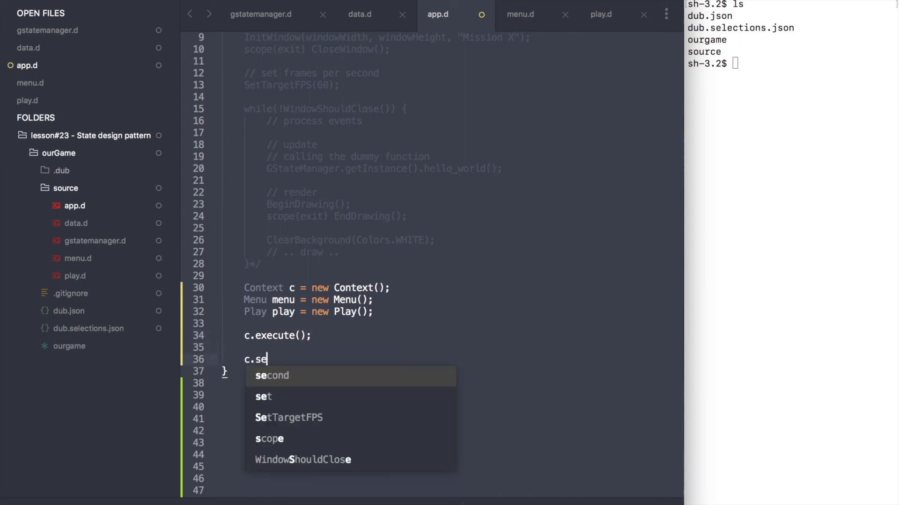
text(tState(menu);)
click(460, 395)
text(c.s)
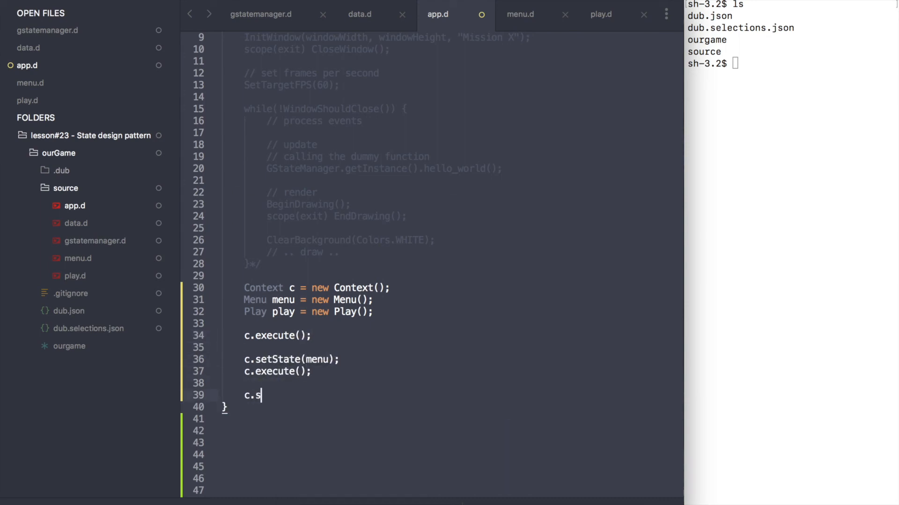
text(etState(play);)
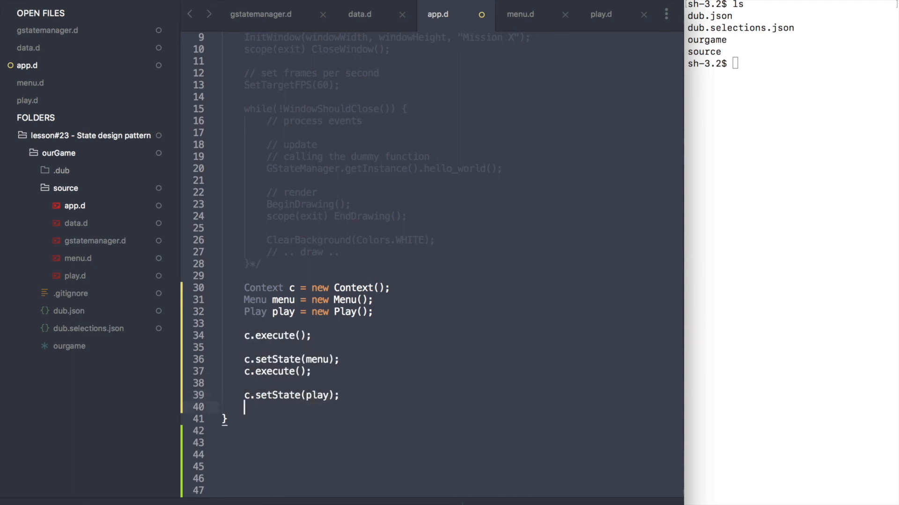
text(c.execute();)
click(791, 64)
text(dub)
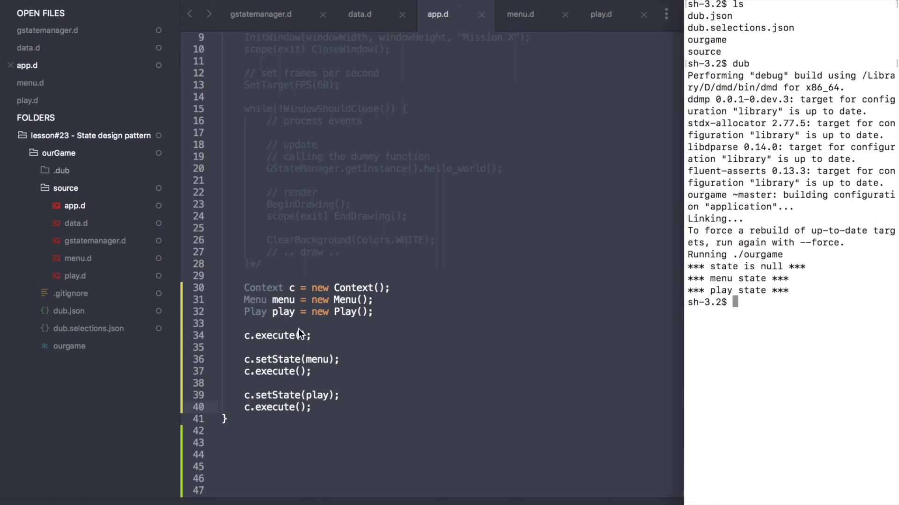
Highlight play in setState(play), then return to gstatemanager.d showing the GStateManager singleton
double_click(318, 360)
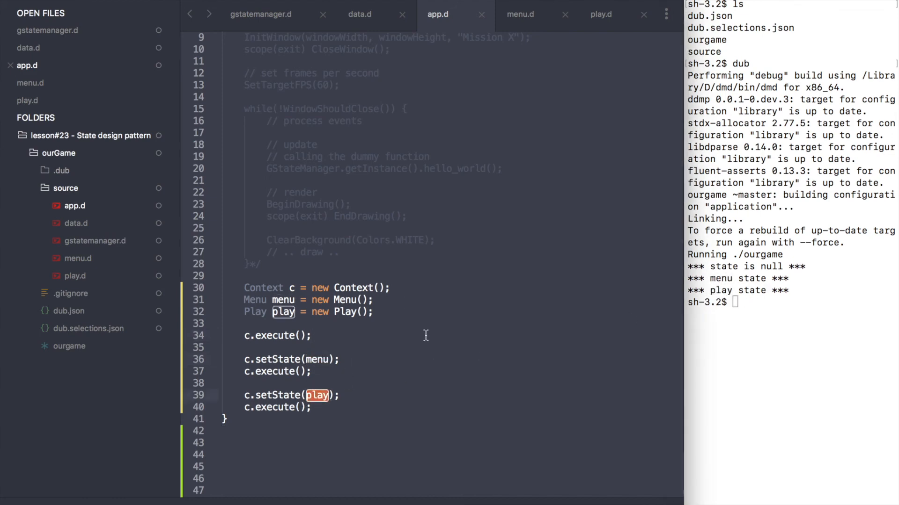
click(261, 14)
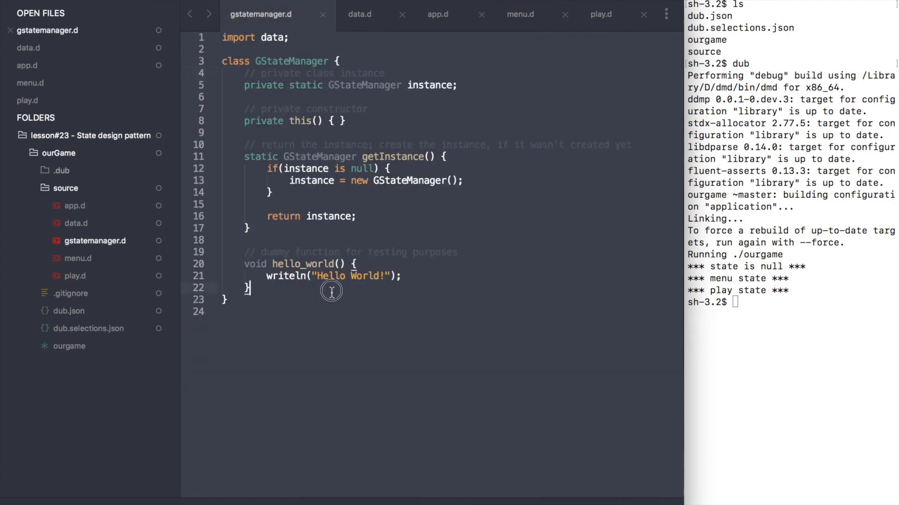